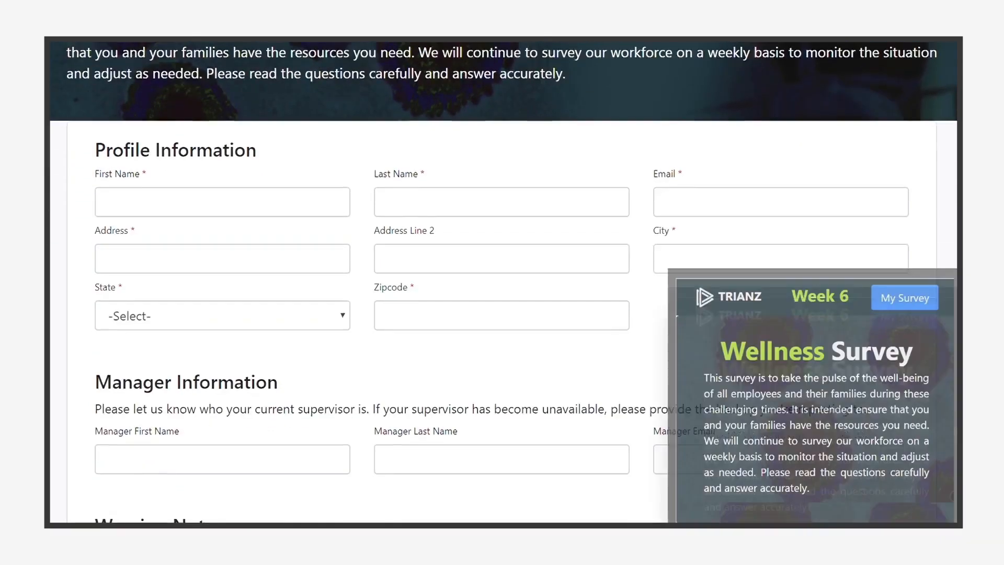
# Step: Enter New York as the city and state, with zip code 10030
pyautogui.scroll(-3)
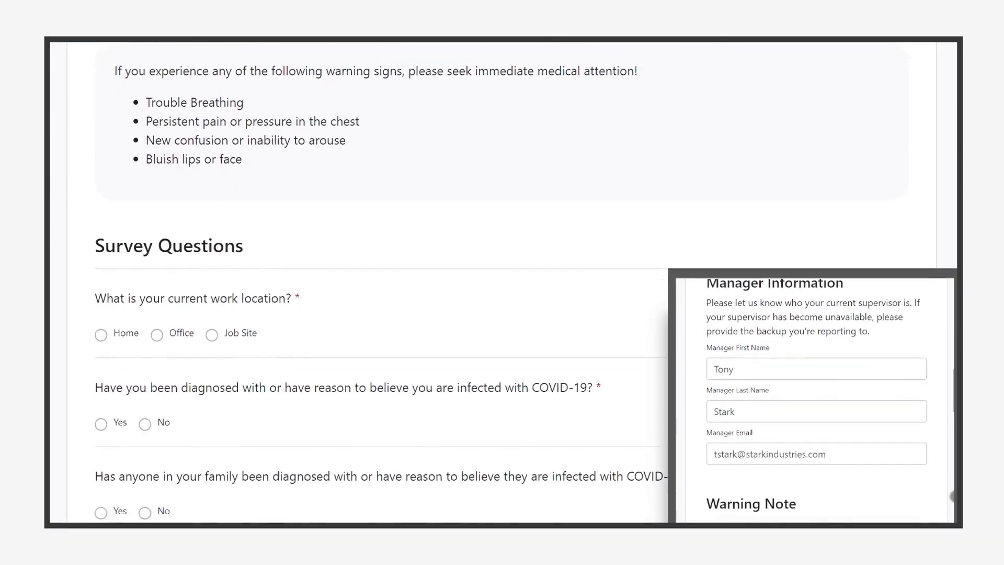
pyautogui.scroll(3)
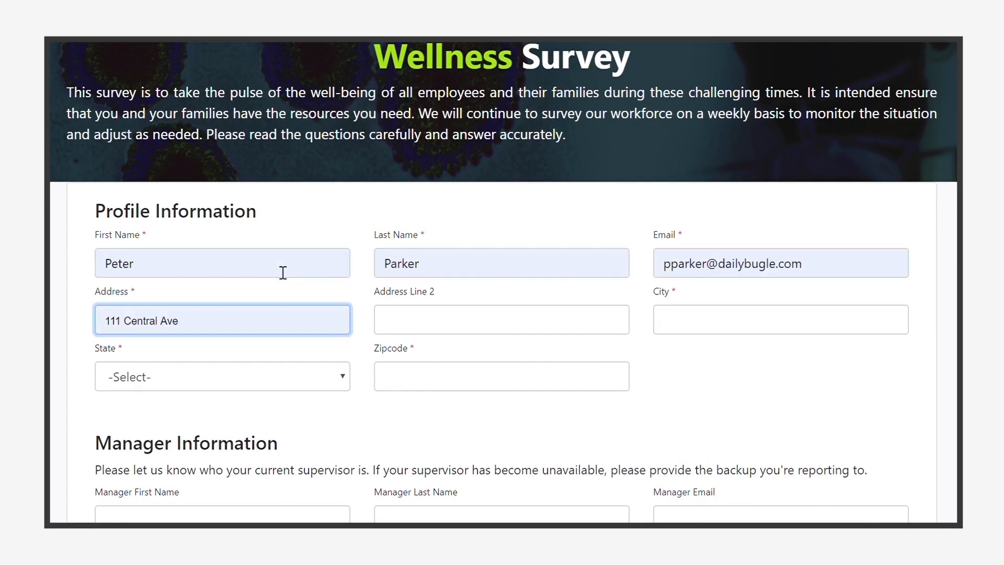
pyautogui.write('New York')
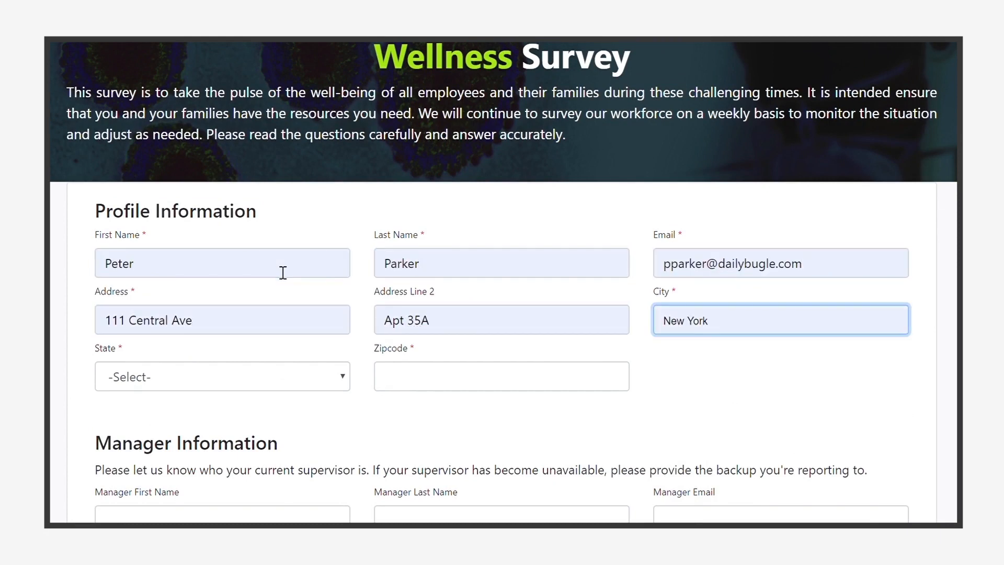
pyautogui.write('10030')
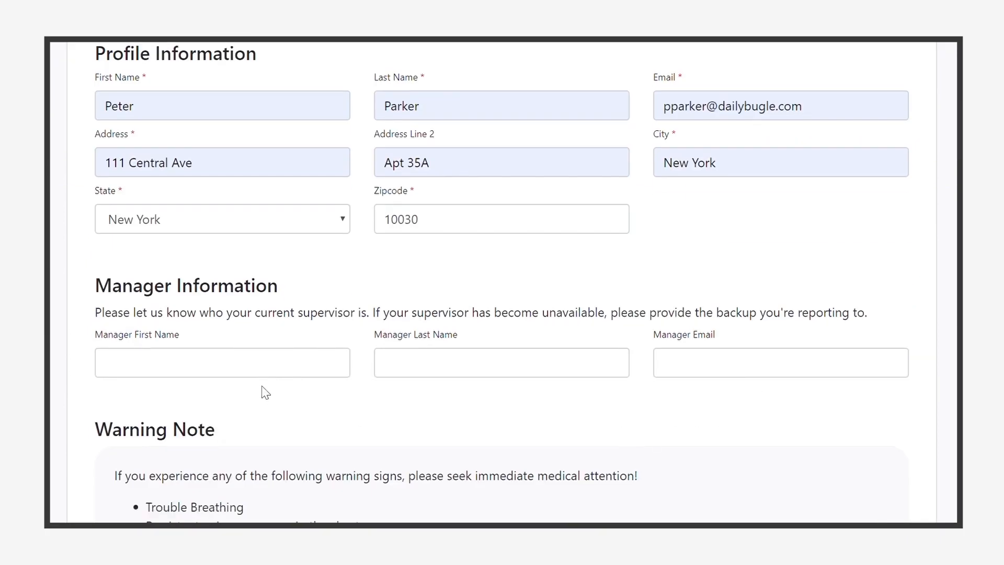
pyautogui.write('Tony')
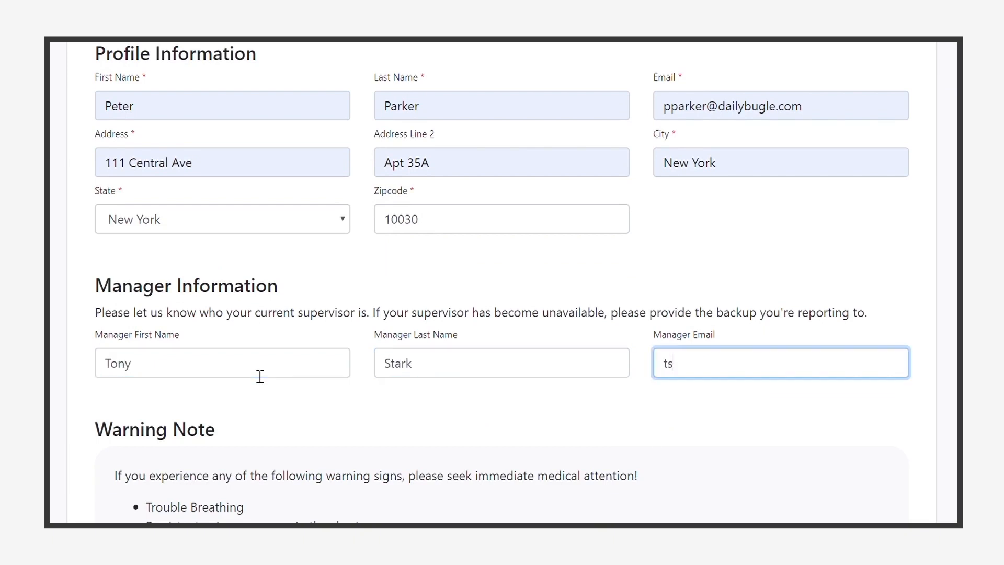
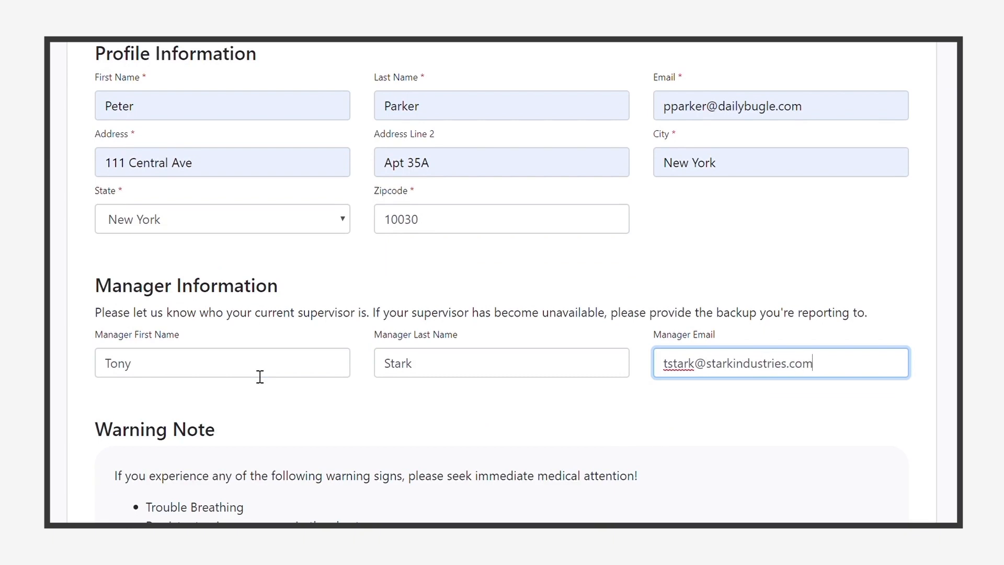
pyautogui.click(258, 399)
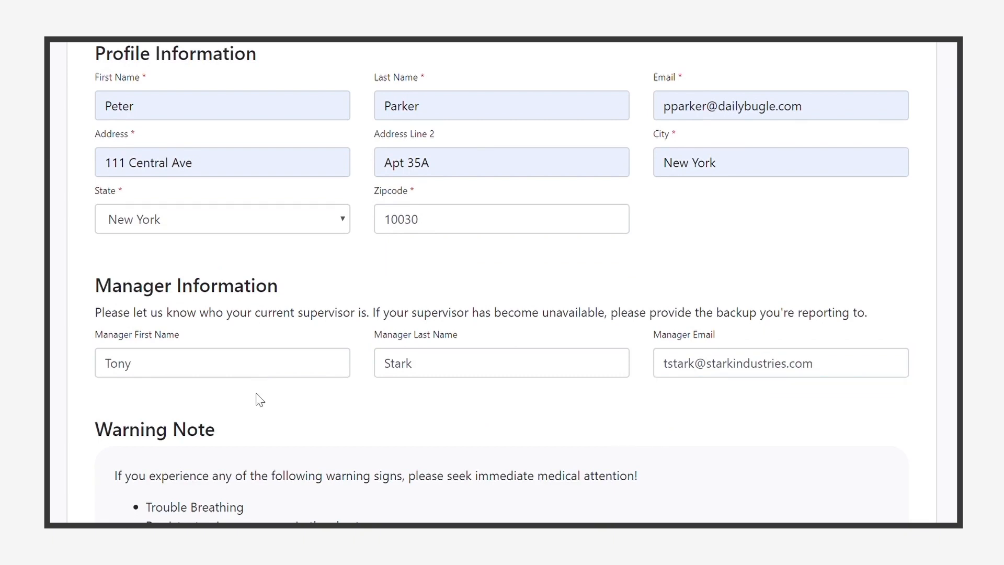
# Step: Answer Job Site for the current work location question
pyautogui.scroll(-3)
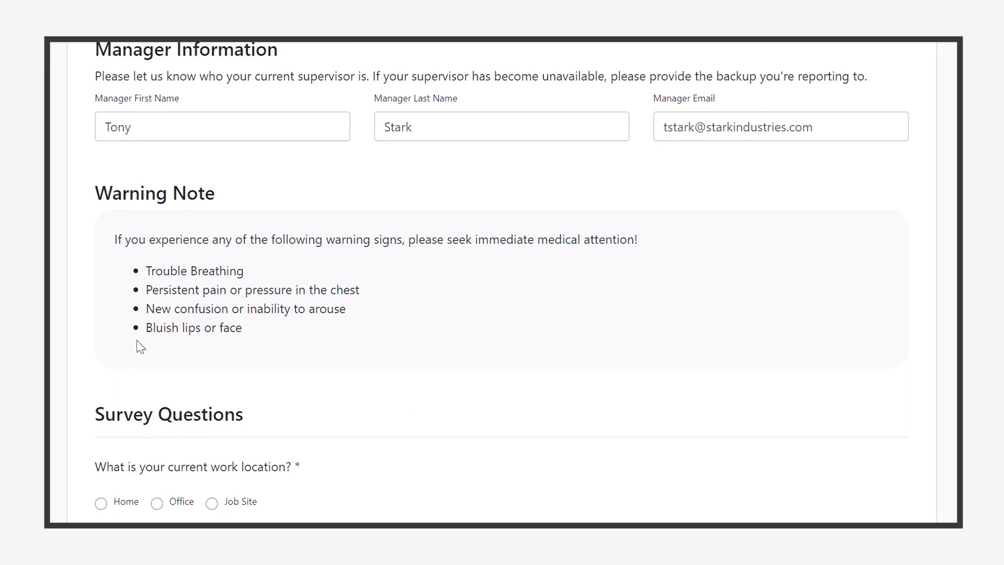
pyautogui.scroll(-3)
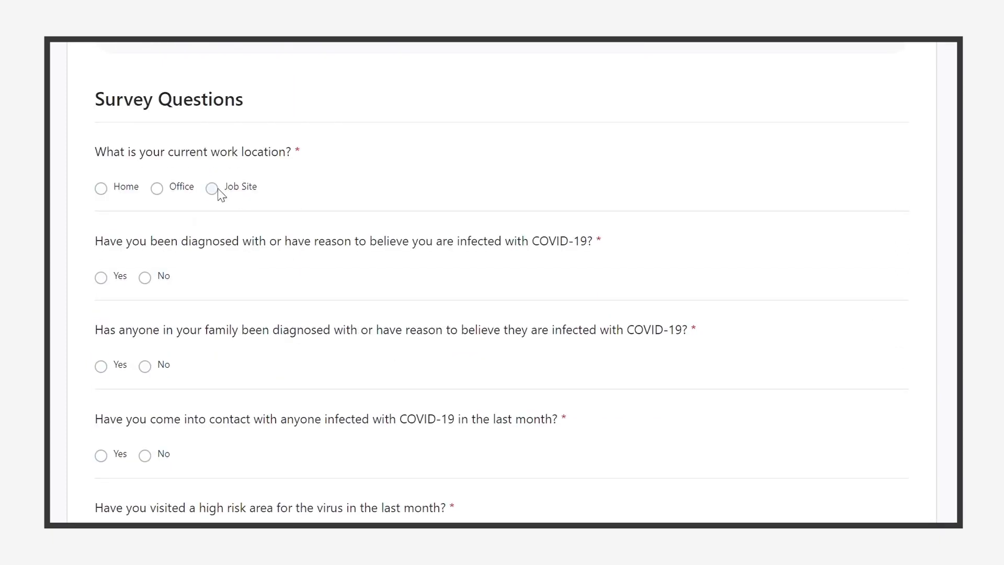
pyautogui.click(100, 365)
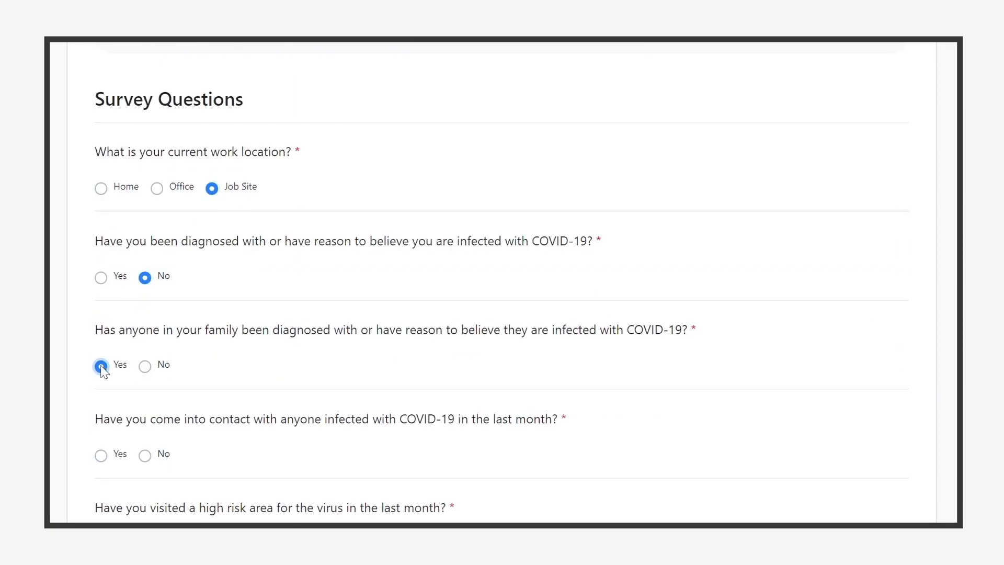
pyautogui.scroll(-3)
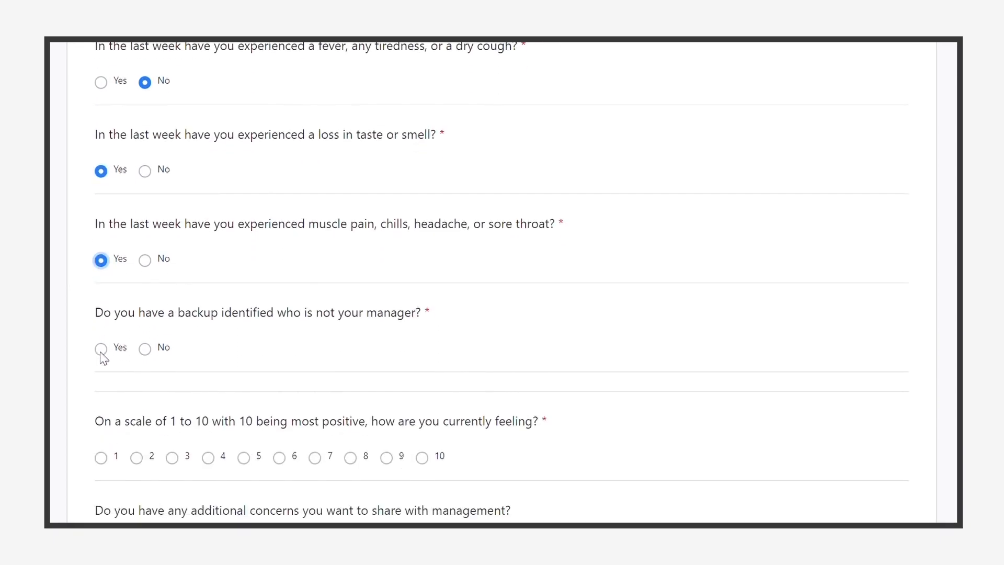
pyautogui.click(145, 348)
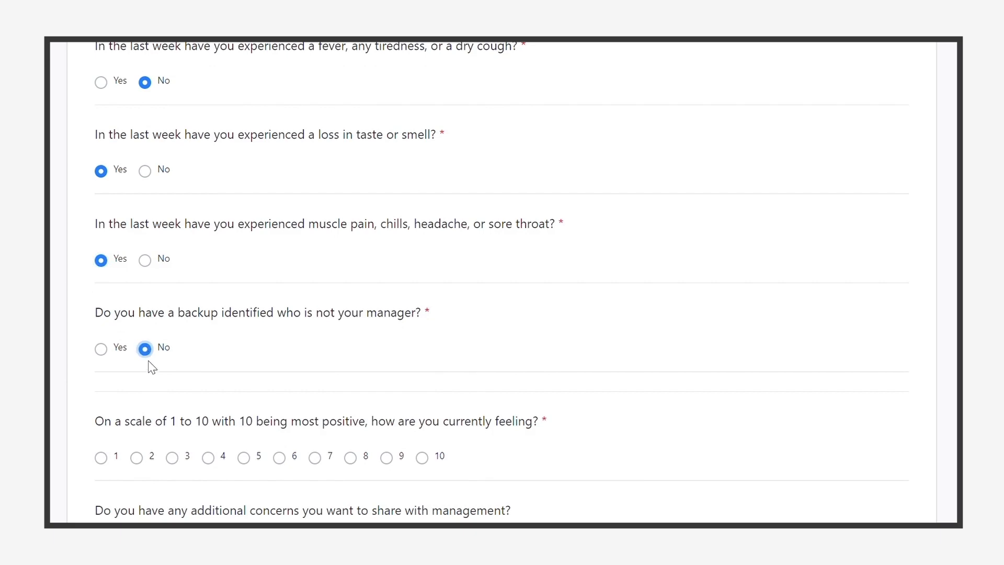
pyautogui.click(100, 347)
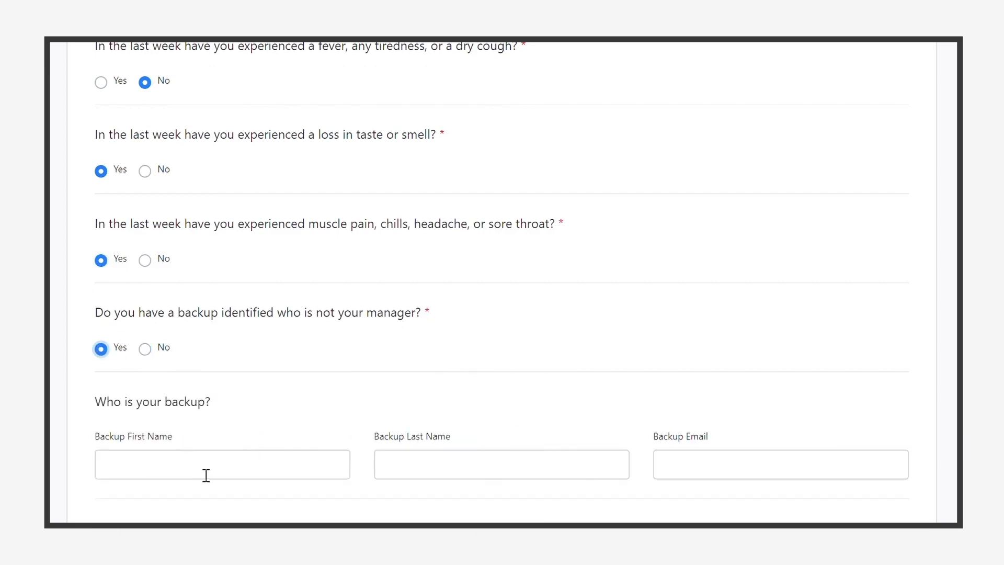
pyautogui.click(222, 464)
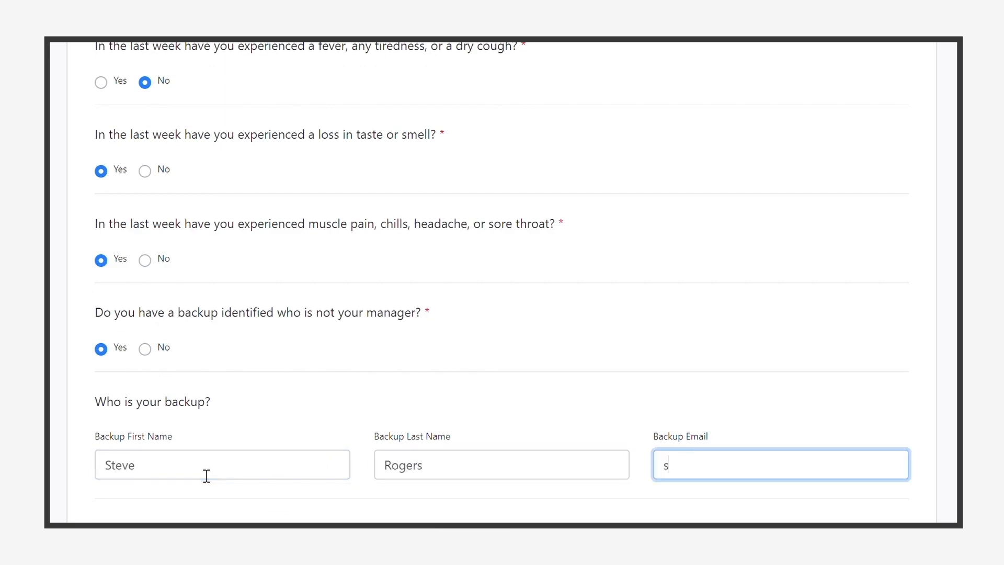
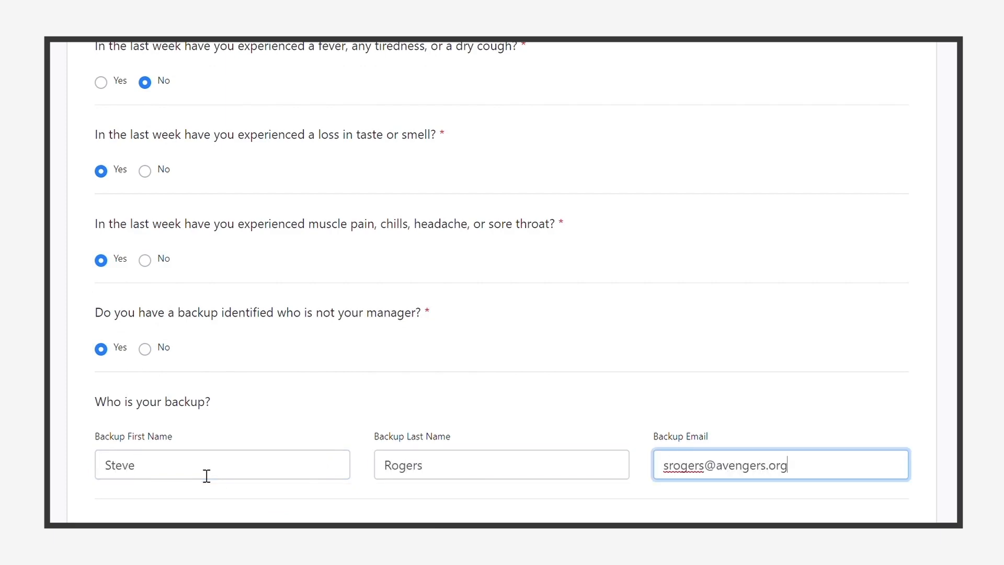
pyautogui.scroll(-3)
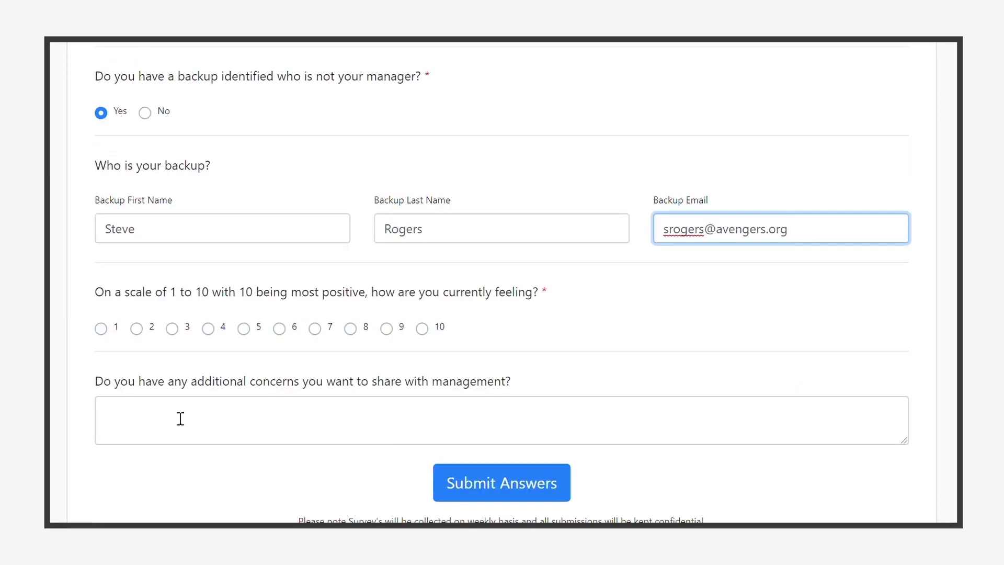
# Step: Rate current wellbeing 7 out of 10, then reopen the survey to the next week
pyautogui.click(314, 327)
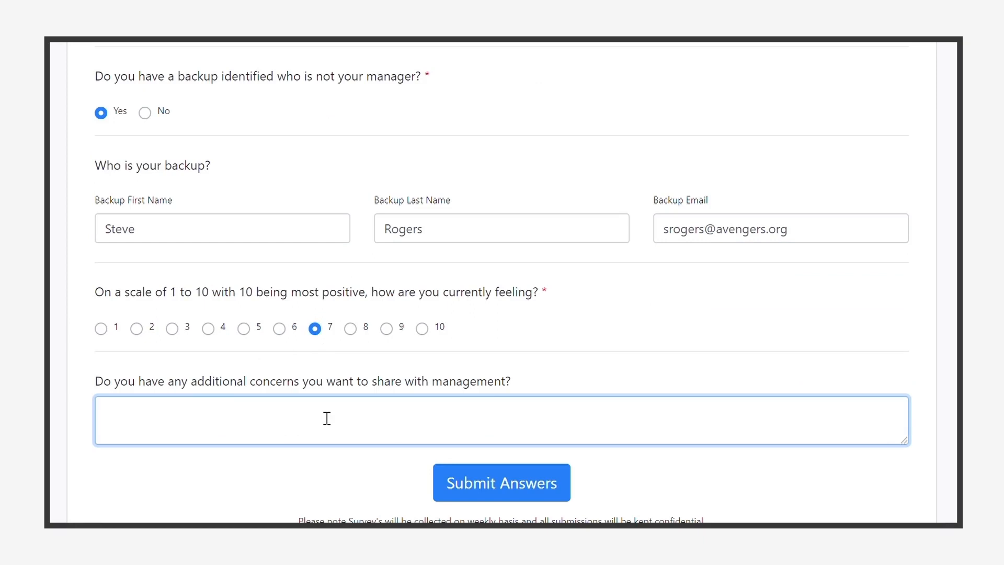
pyautogui.click(501, 482)
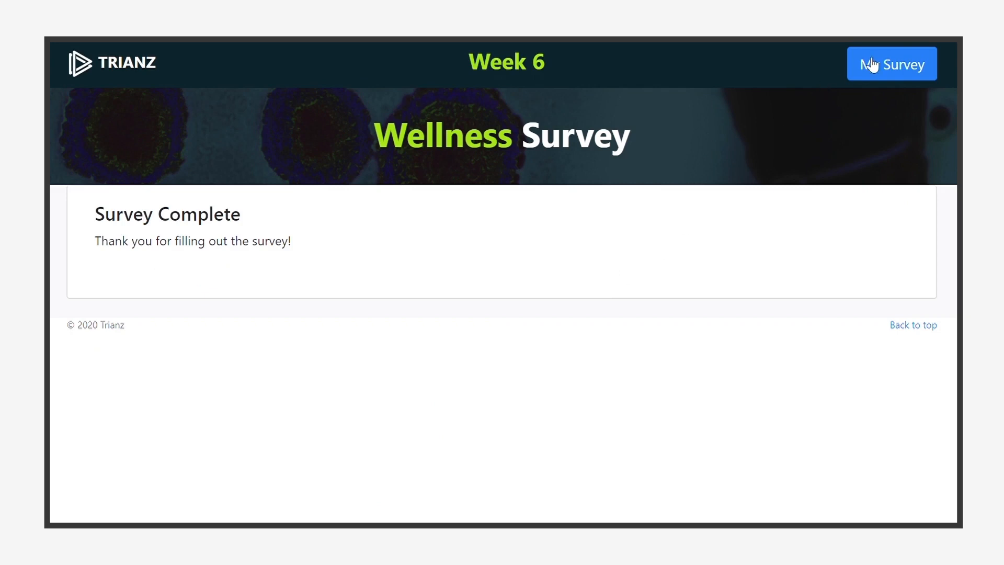
pyautogui.click(891, 63)
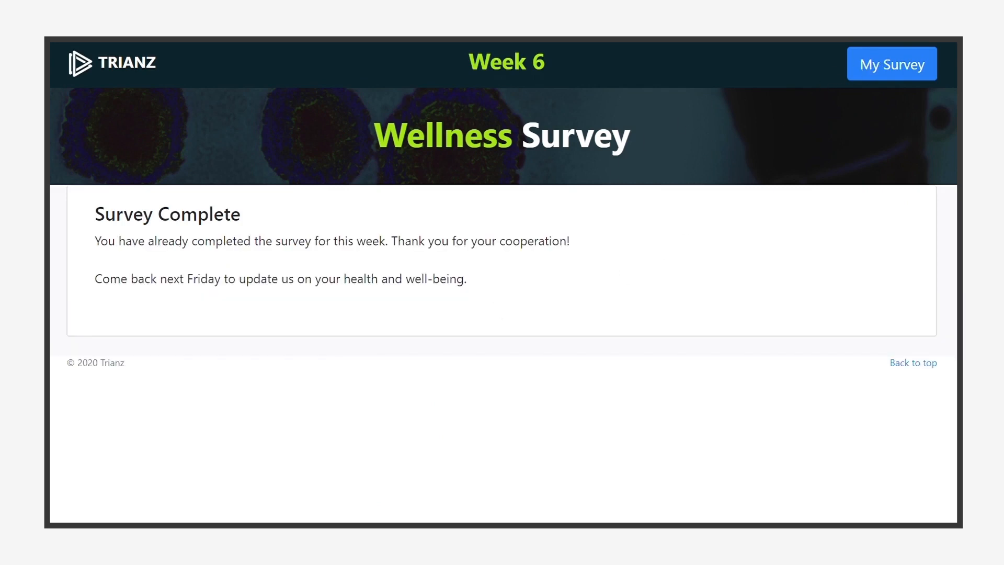
pyautogui.click(890, 63)
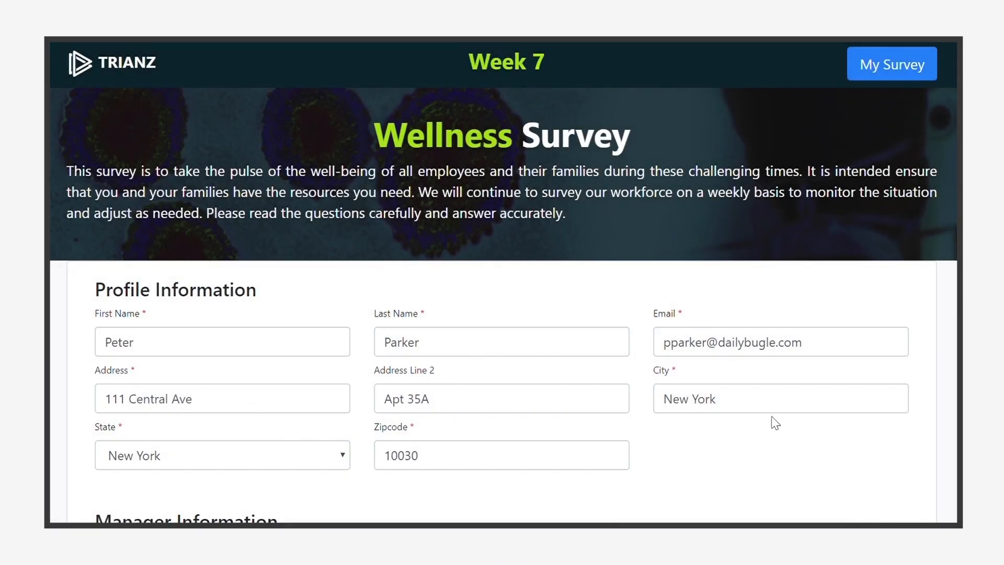
# Step: Answer Job Site for work location and No to the COVID-19 diagnosis question
pyautogui.scroll(-3)
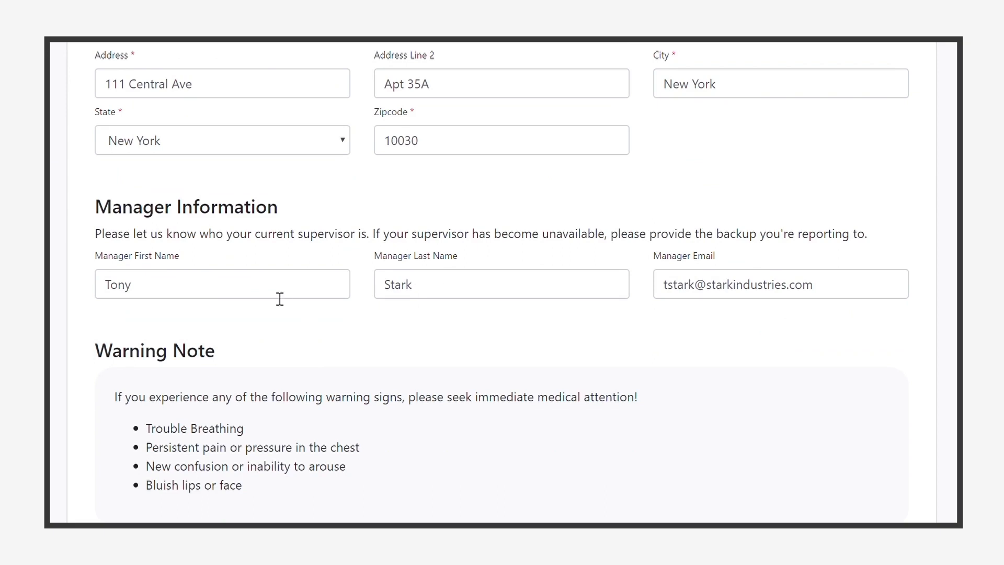
pyautogui.click(211, 186)
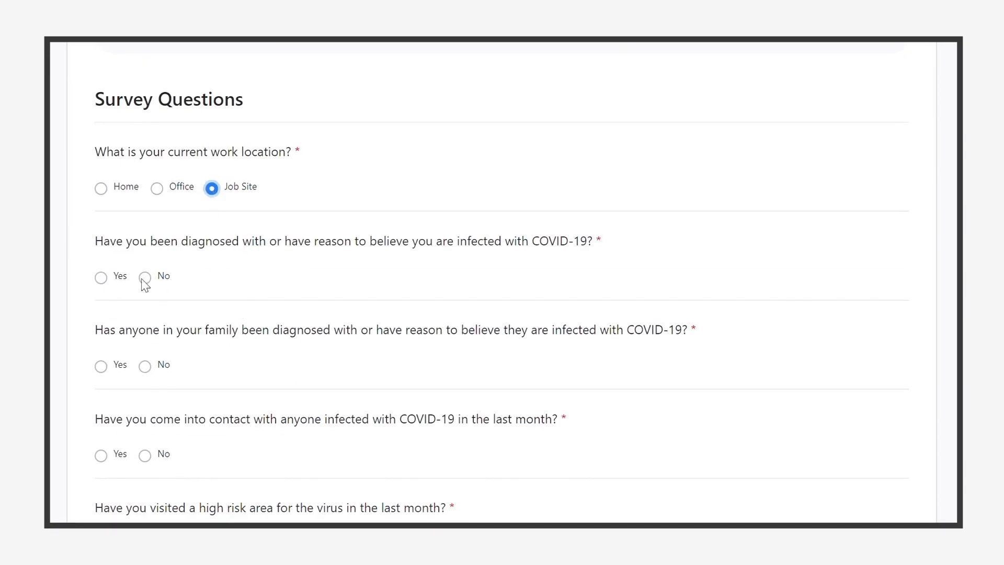
pyautogui.click(145, 277)
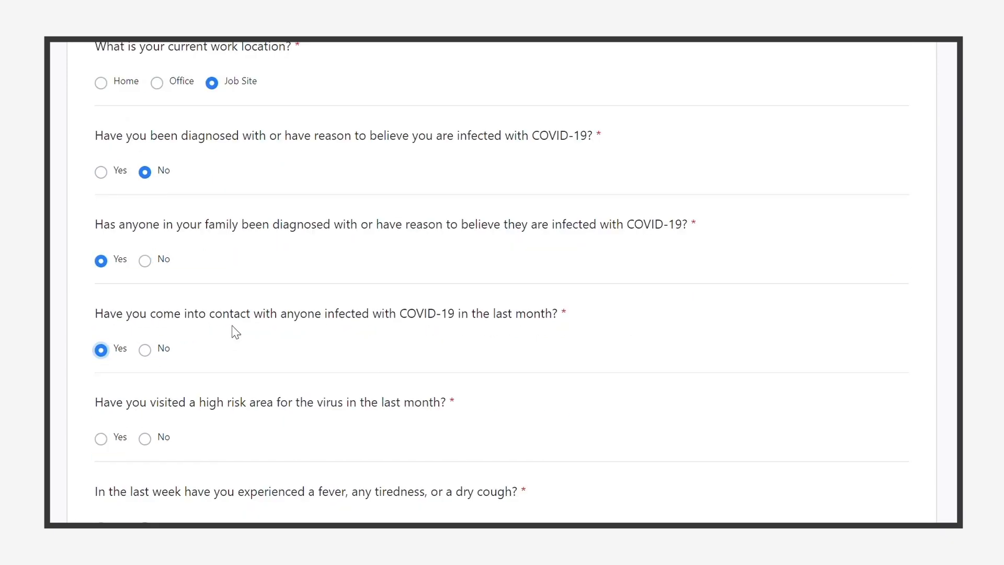
pyautogui.scroll(-3)
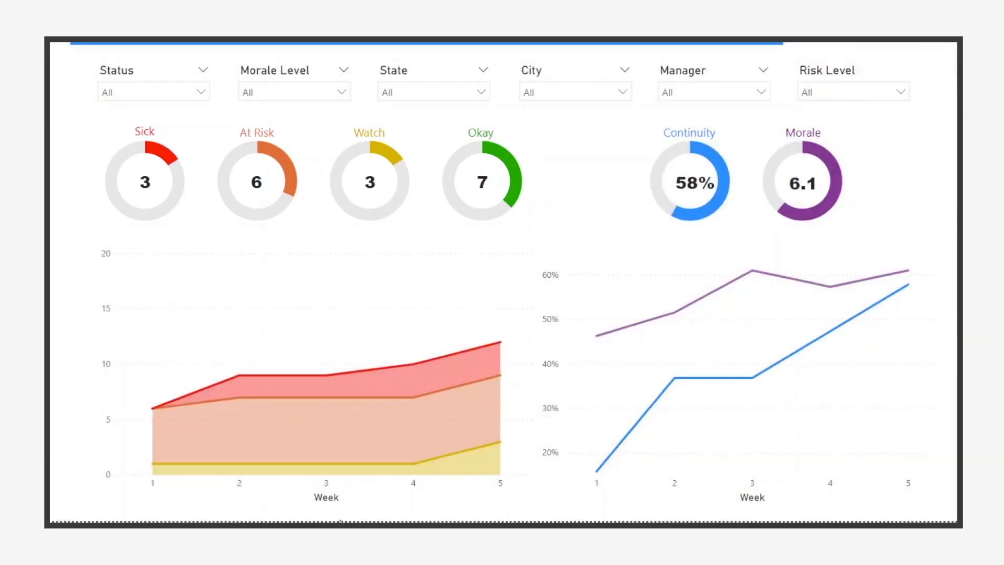
# Step: Filter the dashboard to NY, clear that state filter, then select a manager
pyautogui.click(743, 180)
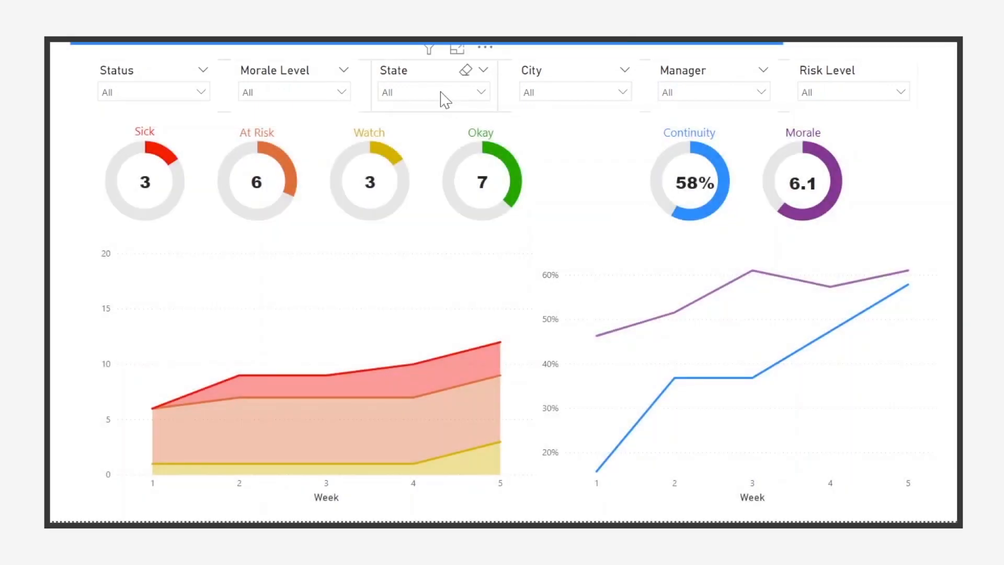
pyautogui.click(389, 135)
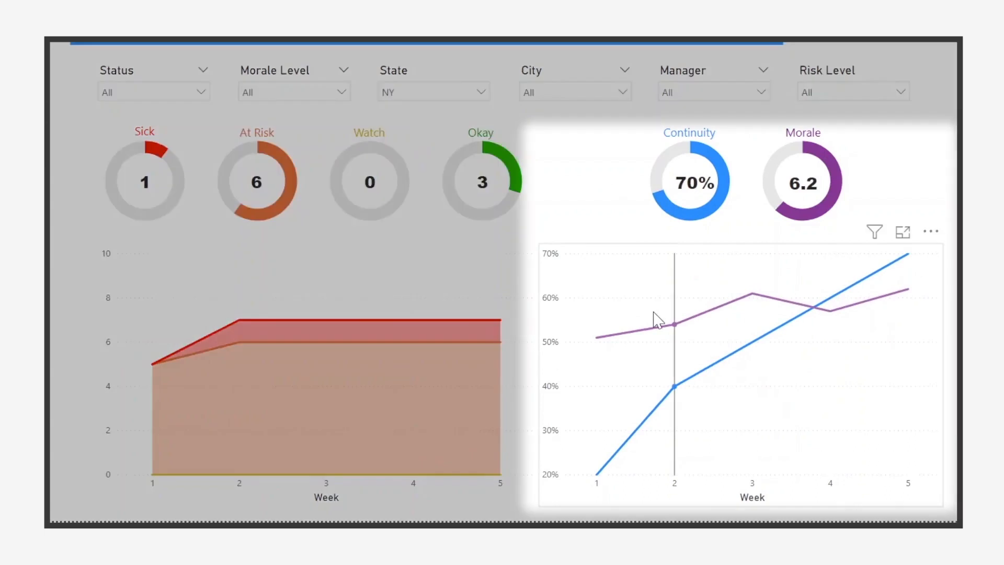
pyautogui.moveTo(729, 370)
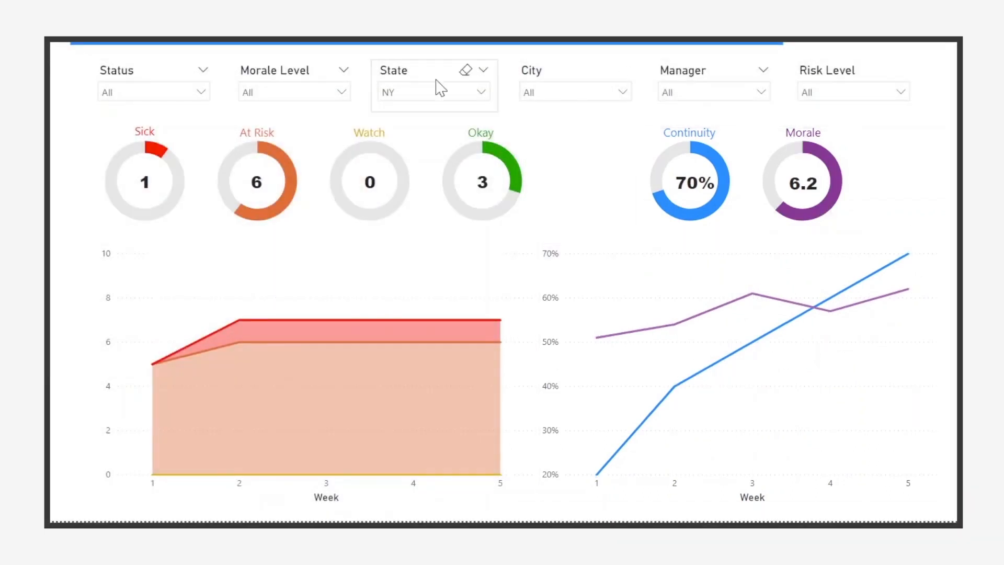
pyautogui.click(465, 69)
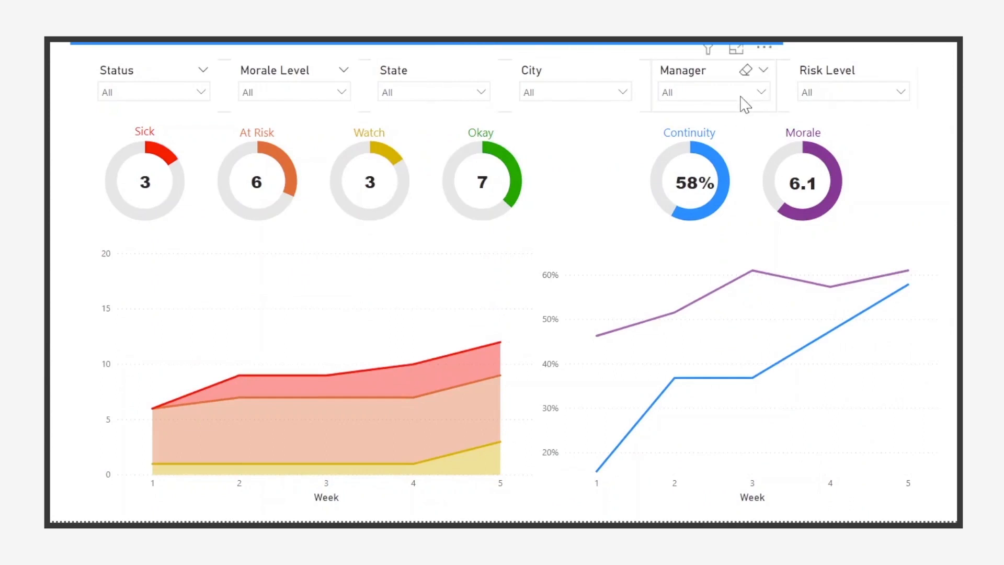
pyautogui.click(761, 92)
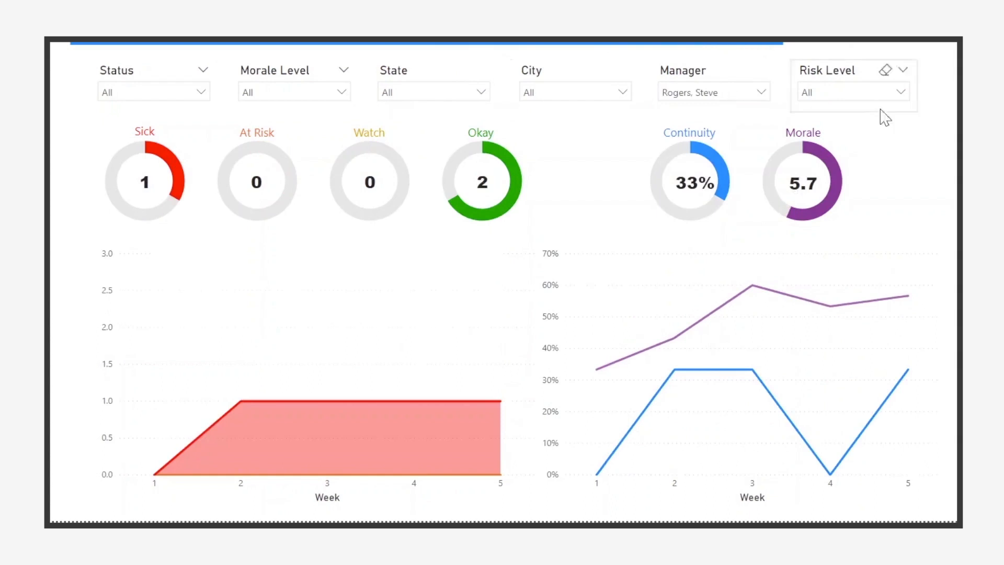
pyautogui.moveTo(642, 472)
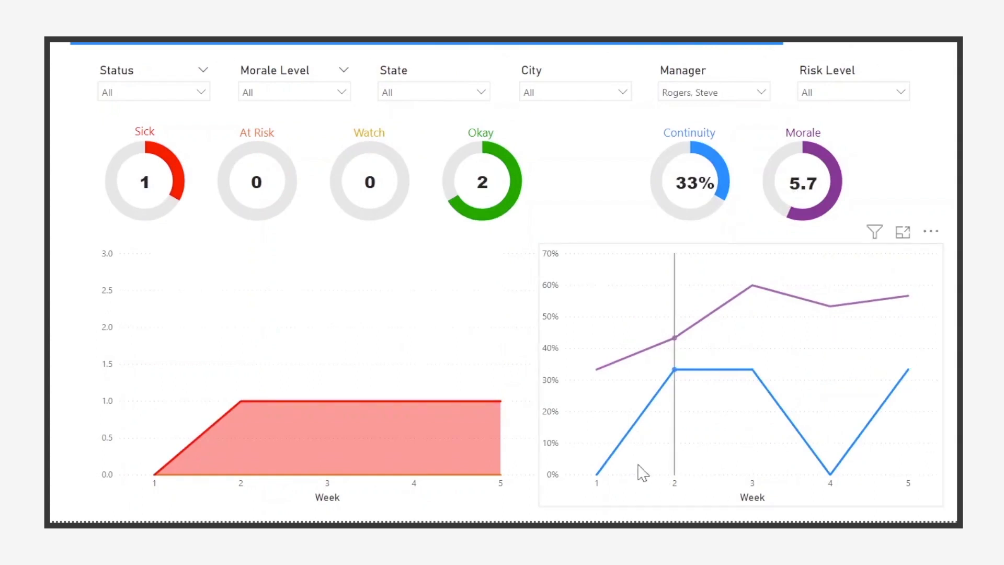
pyautogui.moveTo(804, 446)
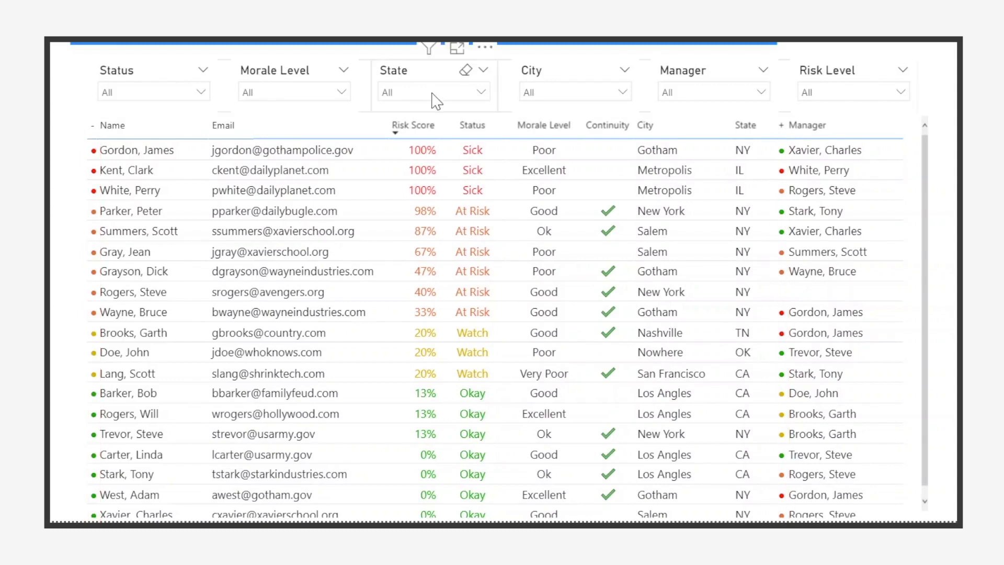
# Step: Filter the employee table to NY and drill through to the 98% At Risk employee
pyautogui.click(482, 92)
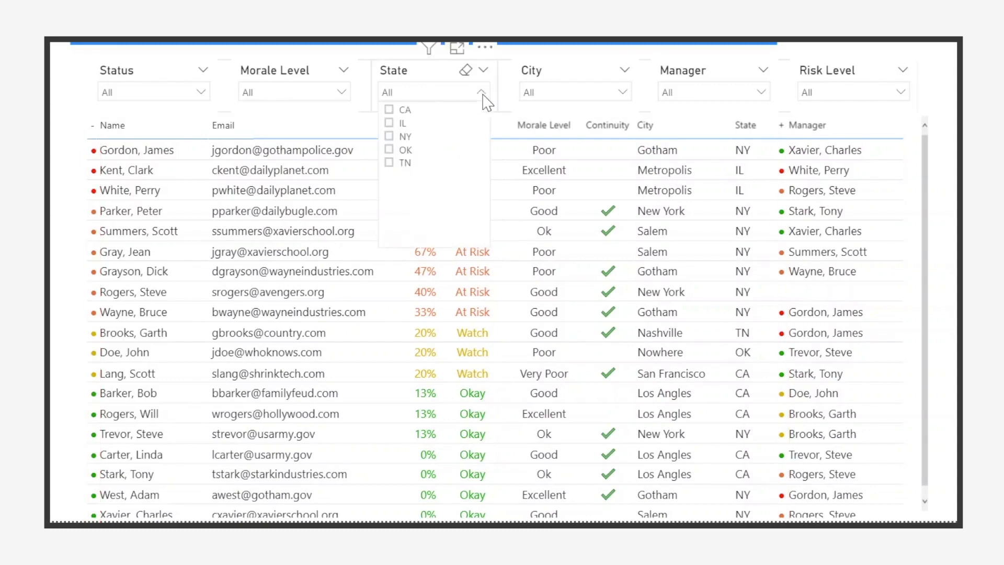
pyautogui.click(389, 136)
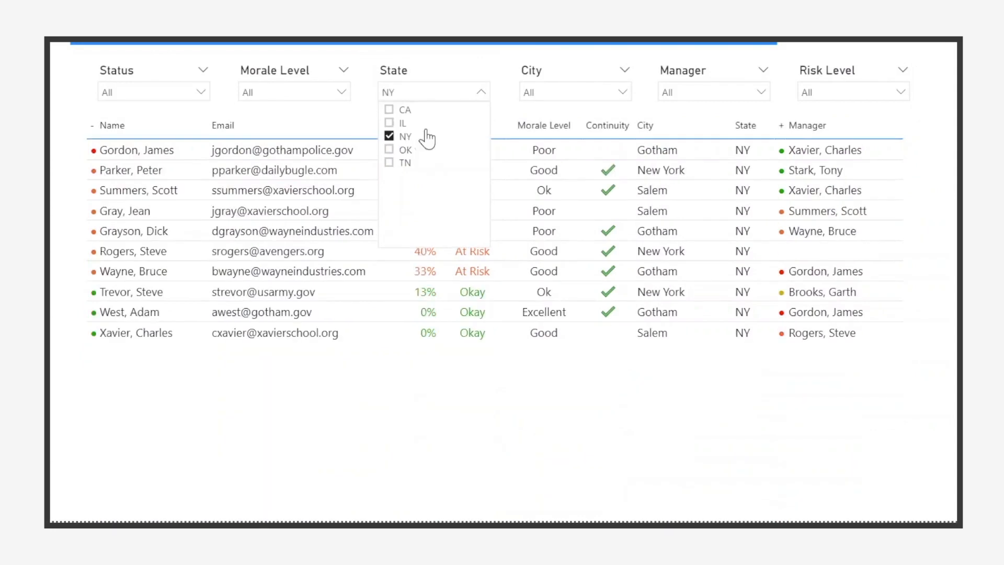
pyautogui.click(479, 103)
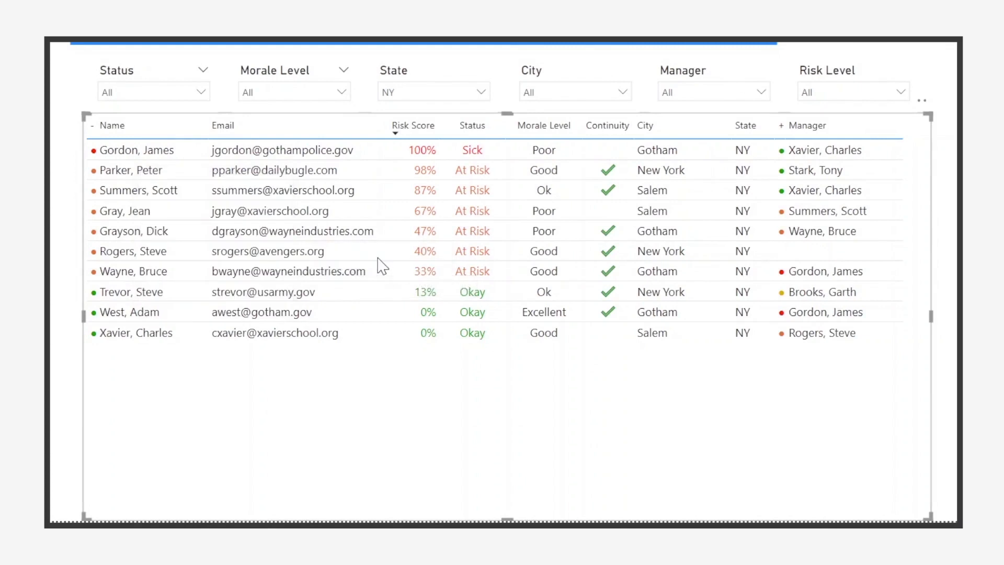
pyautogui.click(130, 170)
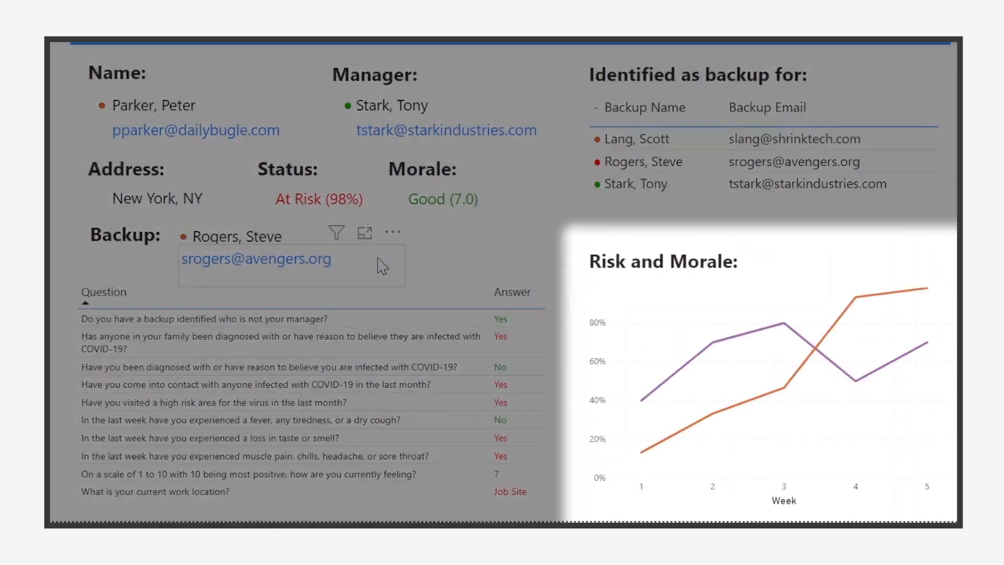